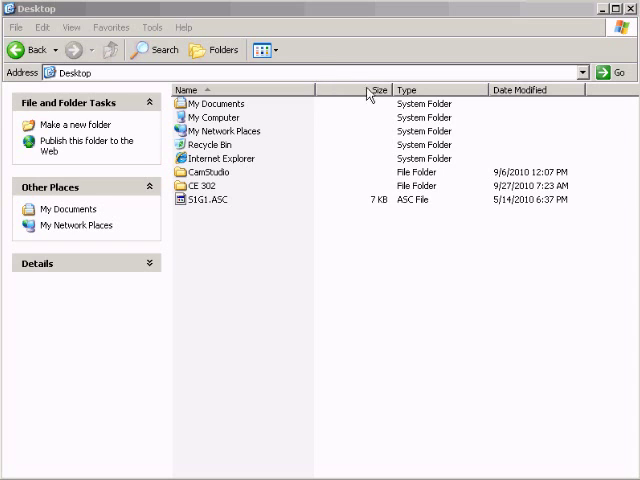
pyautogui.moveTo(256, 210)
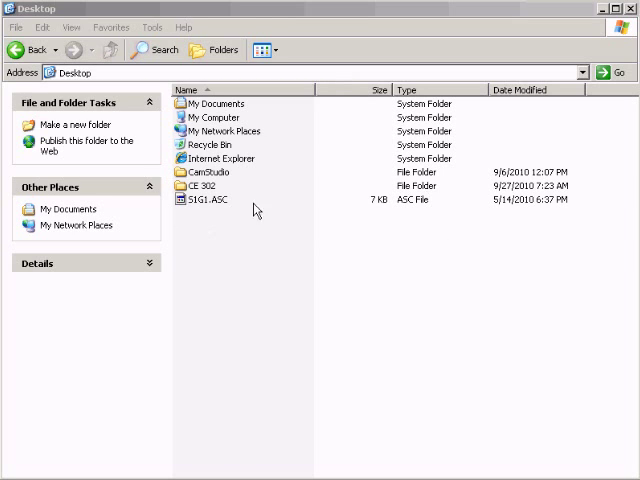
pyautogui.moveTo(218, 212)
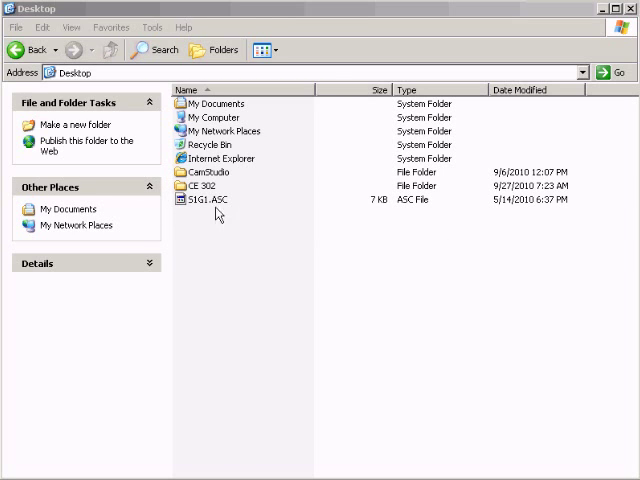
pyautogui.moveTo(204, 208)
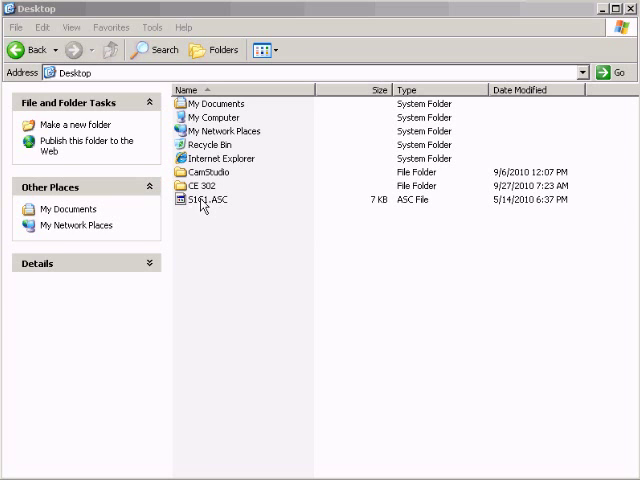
# Copy the S1G1.ASC file from the Desktop via its context menu
pyautogui.rightClick(204, 200)
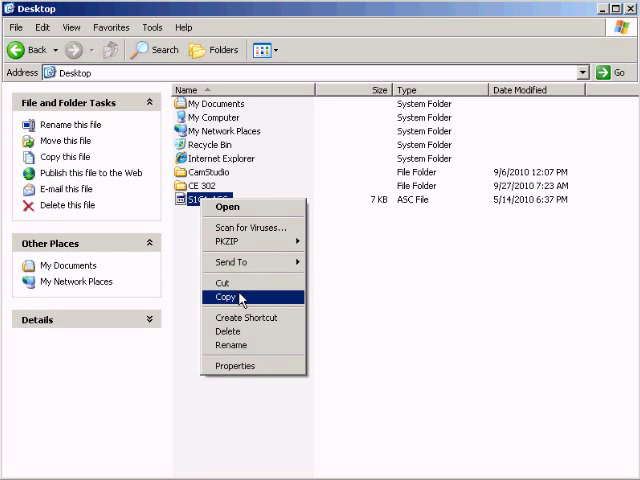
pyautogui.click(228, 296)
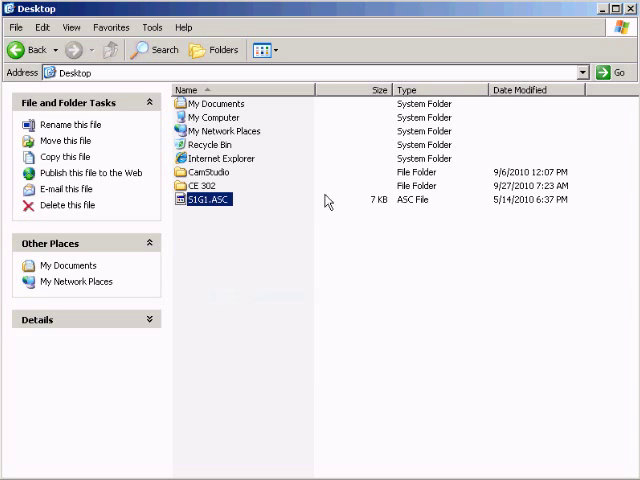
# Paste the copied S1G1.ASC into the home network drive Z: folder
pyautogui.doubleClick(214, 116)
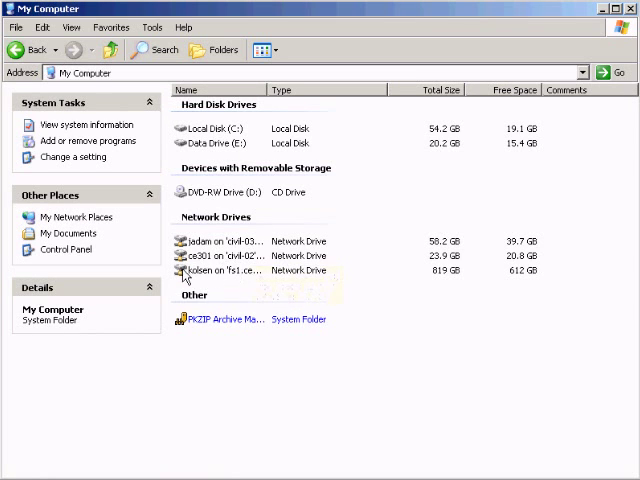
pyautogui.moveTo(200, 270)
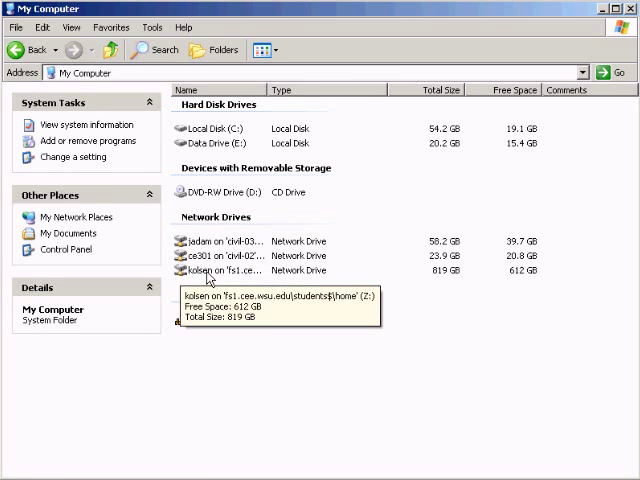
pyautogui.doubleClick(196, 270)
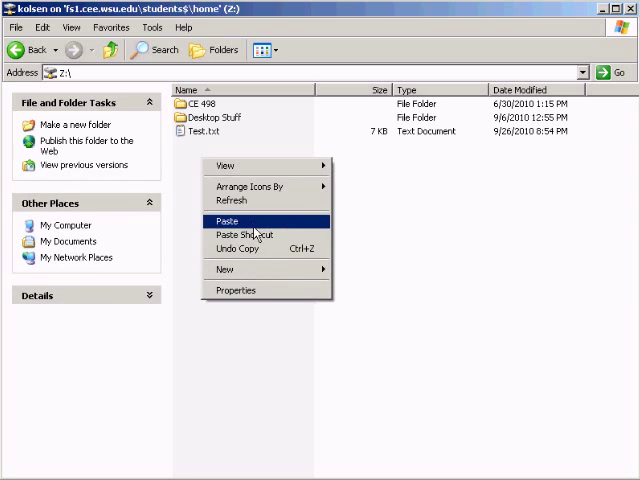
pyautogui.click(228, 220)
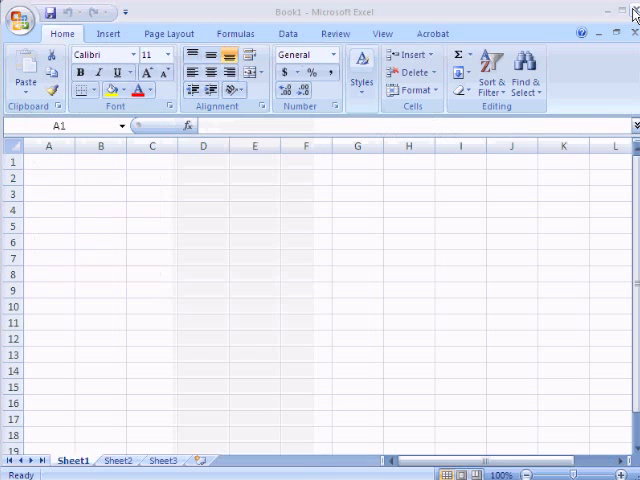
# Start opening a file in Excel and browse to the Z: home network drive
pyautogui.click(20, 14)
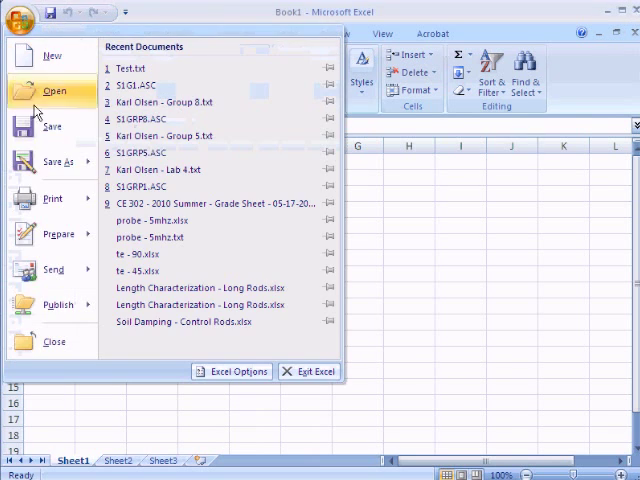
pyautogui.click(52, 92)
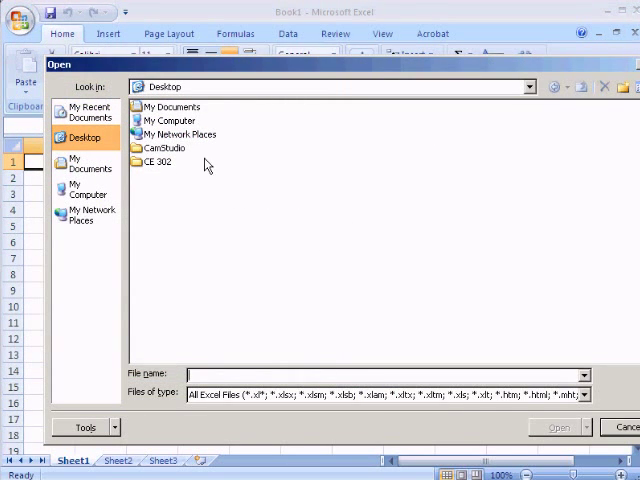
pyautogui.click(88, 188)
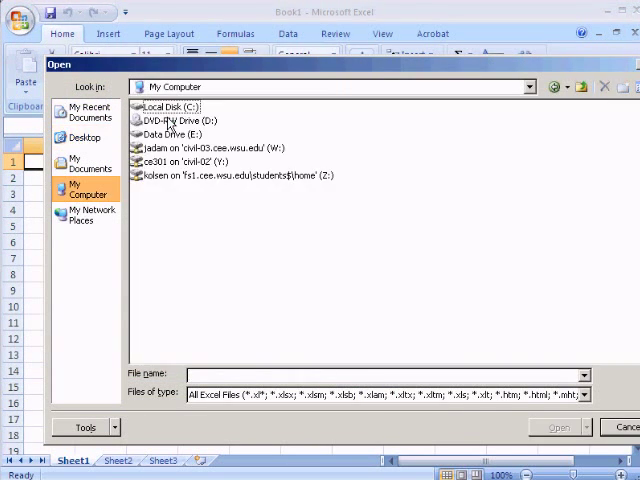
pyautogui.moveTo(180, 176)
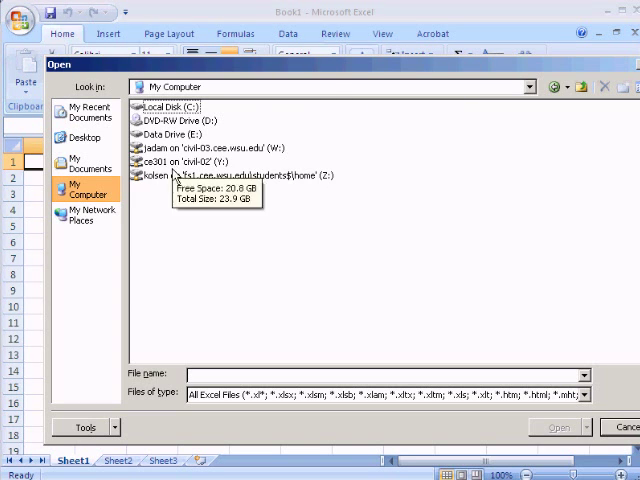
pyautogui.doubleClick(240, 174)
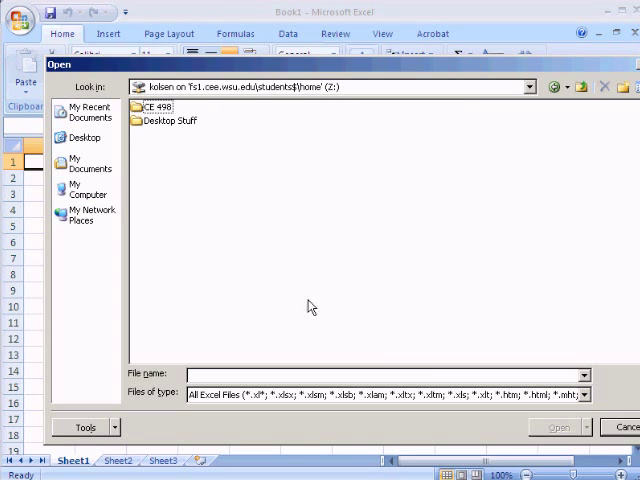
pyautogui.moveTo(404, 304)
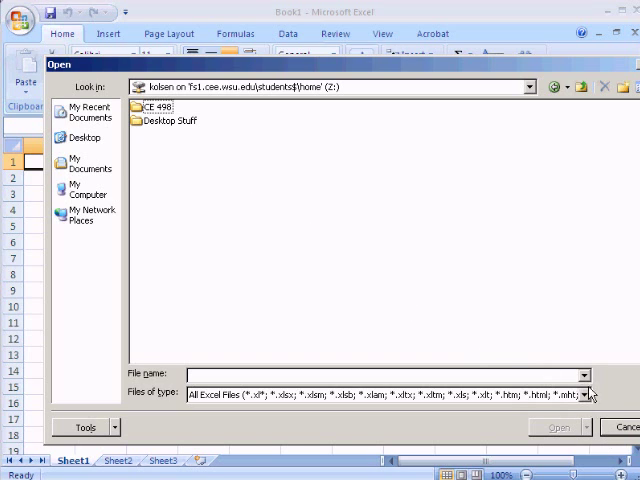
# Filter the listing to text files so S1G1.ASC can be chosen for import
pyautogui.click(584, 392)
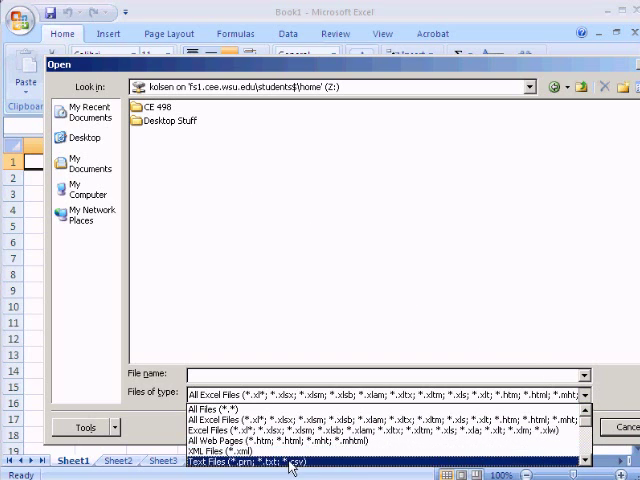
pyautogui.click(252, 464)
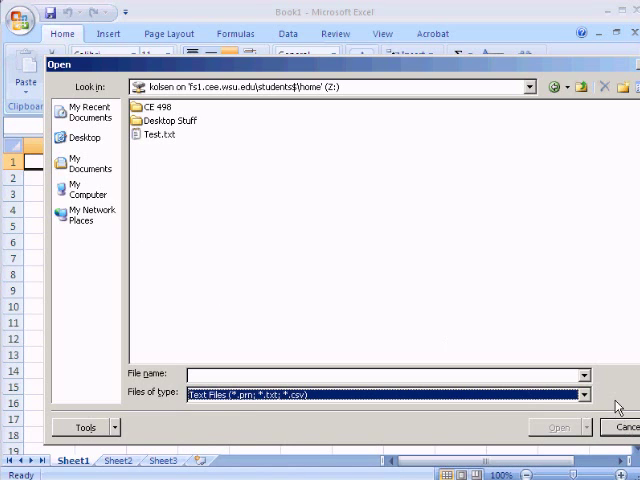
pyautogui.click(580, 392)
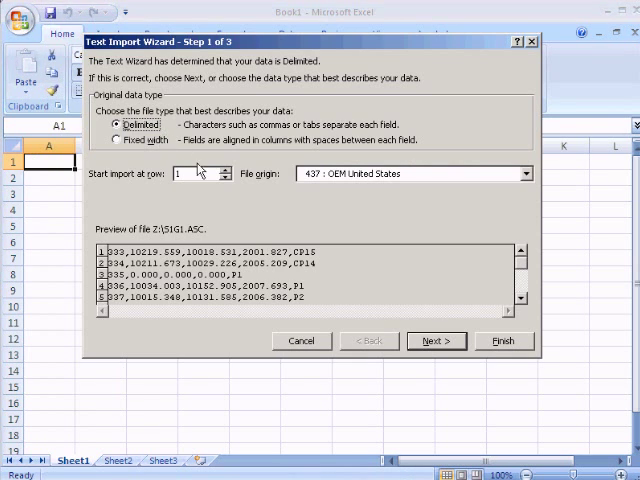
# Import the delimited S1G1.ASC data split at commas into worksheet columns
pyautogui.click(436, 340)
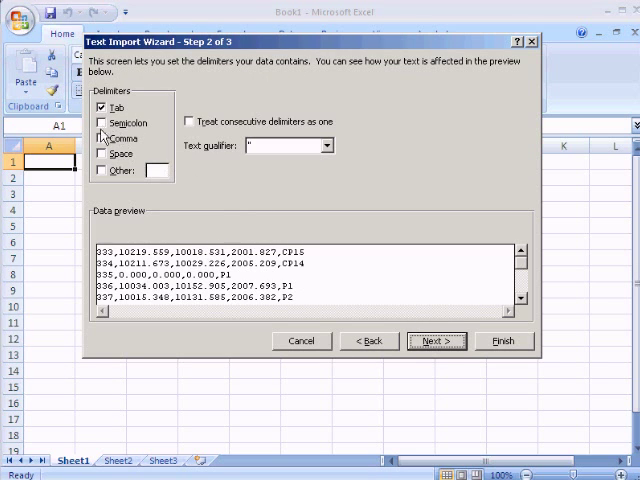
pyautogui.click(100, 138)
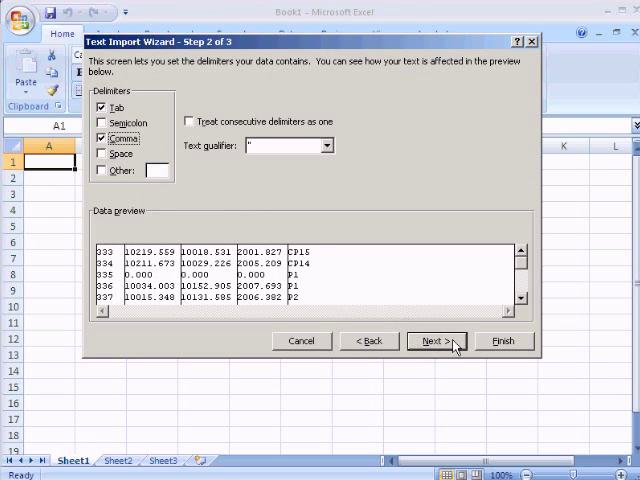
pyautogui.click(436, 340)
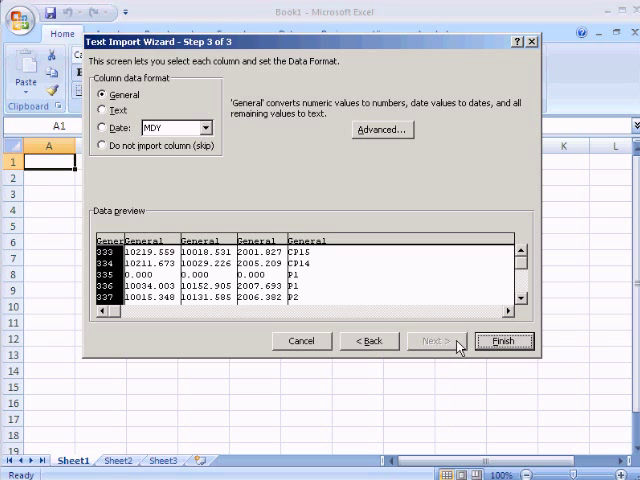
pyautogui.click(504, 340)
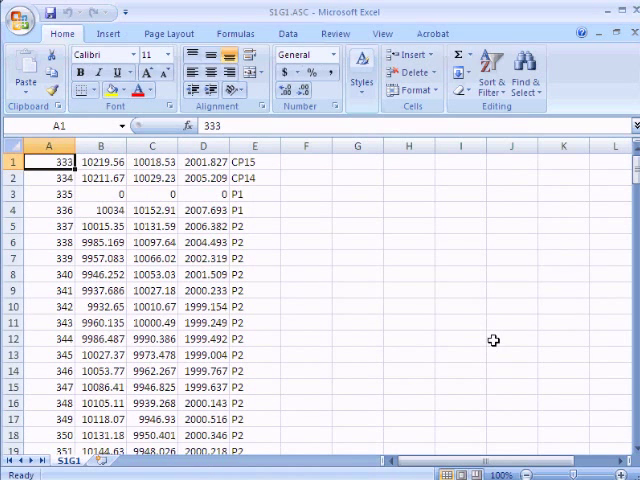
pyautogui.moveTo(192, 258)
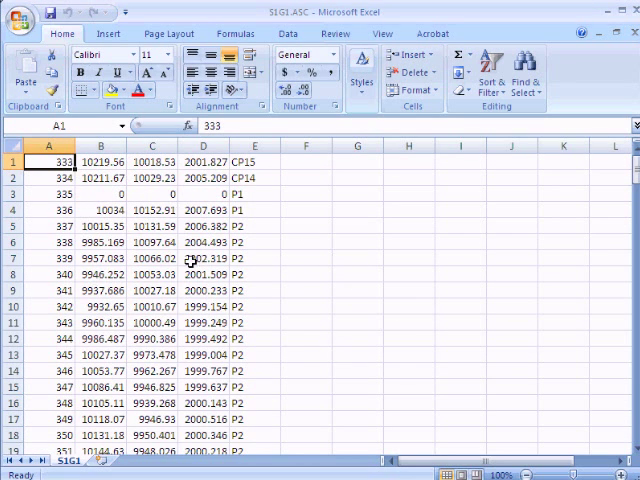
pyautogui.scroll(-3)
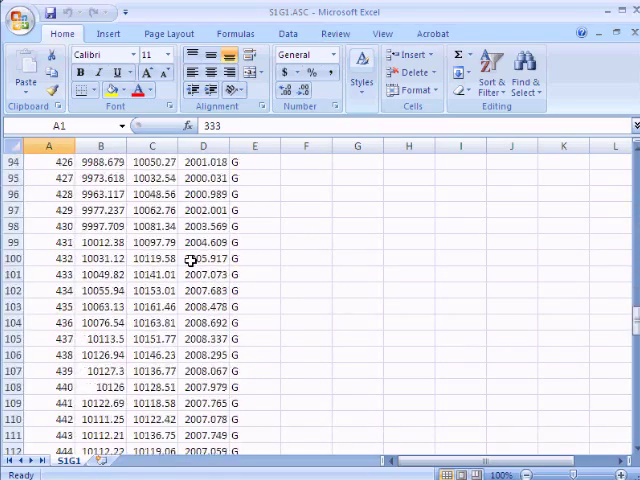
pyautogui.scroll(-3)
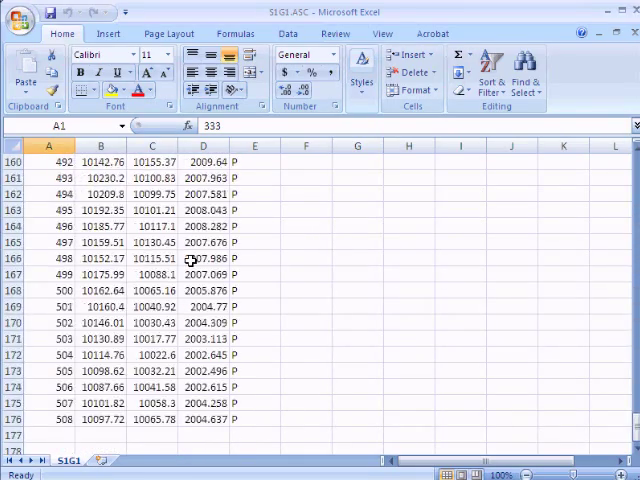
pyautogui.scroll(3)
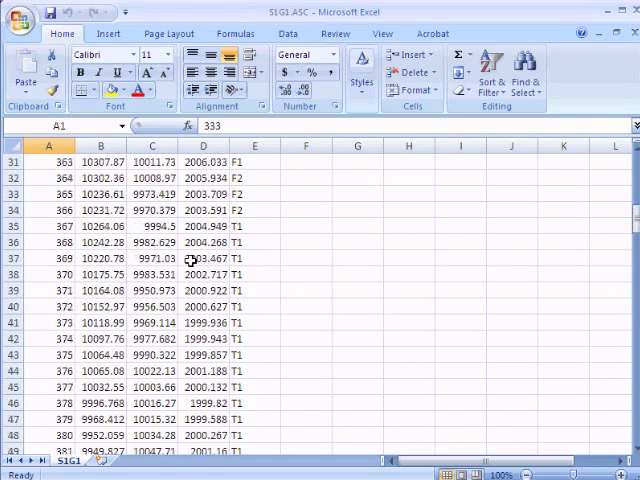
pyautogui.scroll(3)
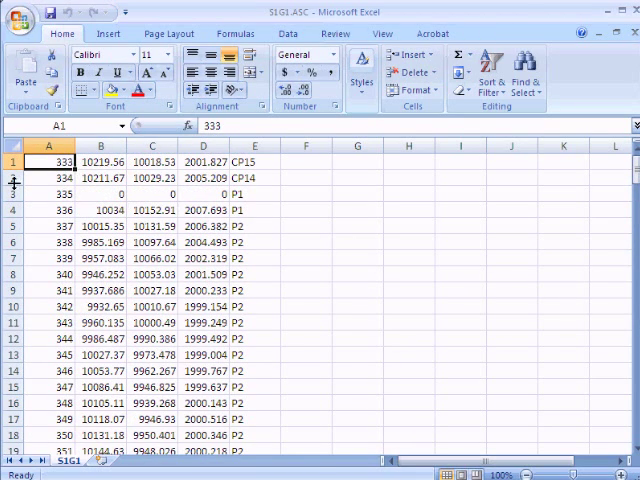
pyautogui.rightClick(14, 194)
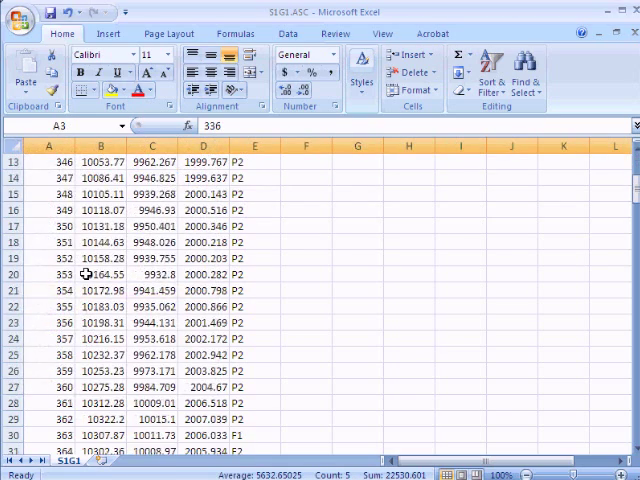
pyautogui.scroll(-3)
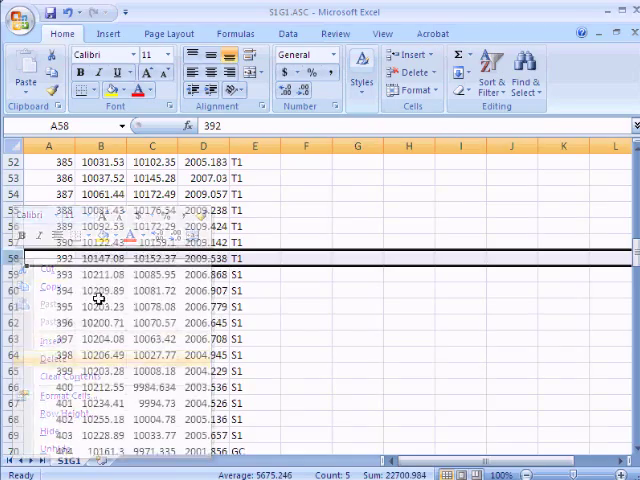
pyautogui.scroll(-3)
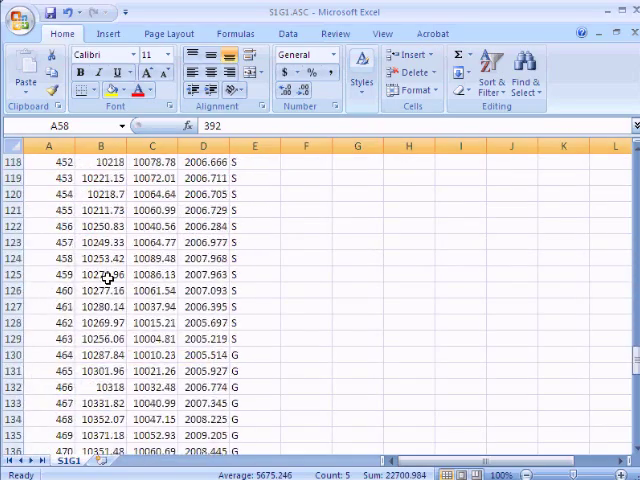
pyautogui.scroll(-3)
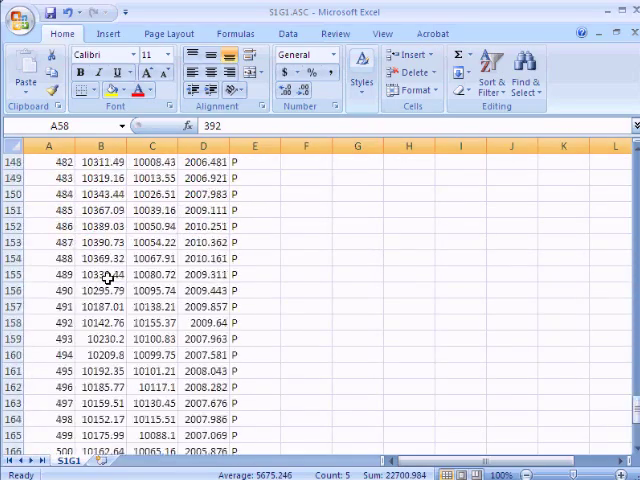
pyautogui.scroll(3)
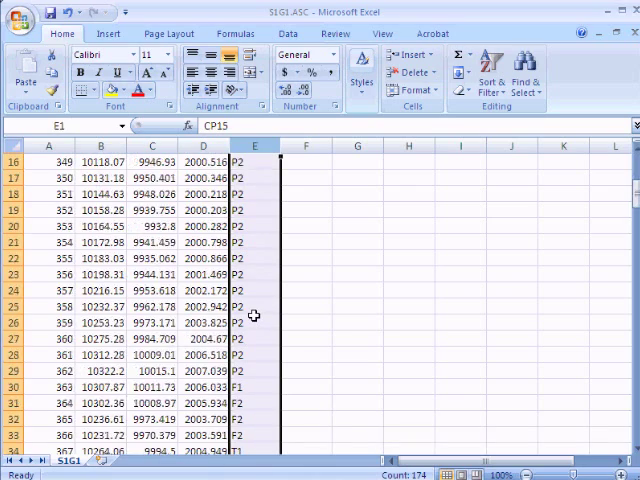
pyautogui.scroll(-3)
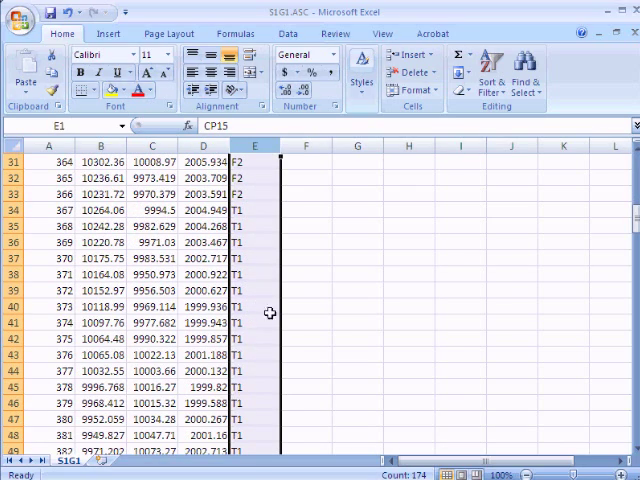
pyautogui.scroll(-3)
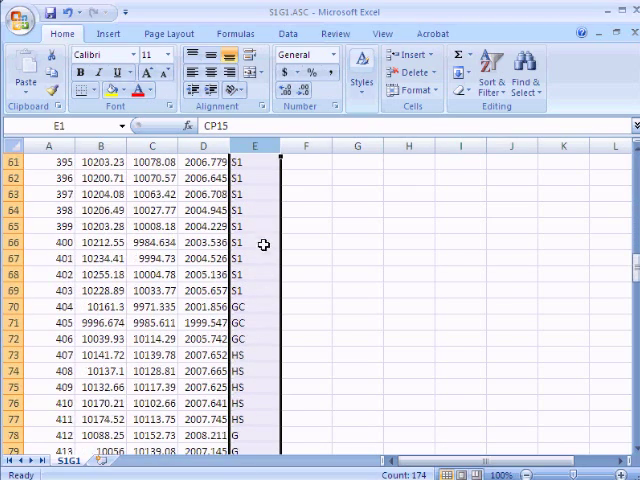
pyautogui.scroll(-3)
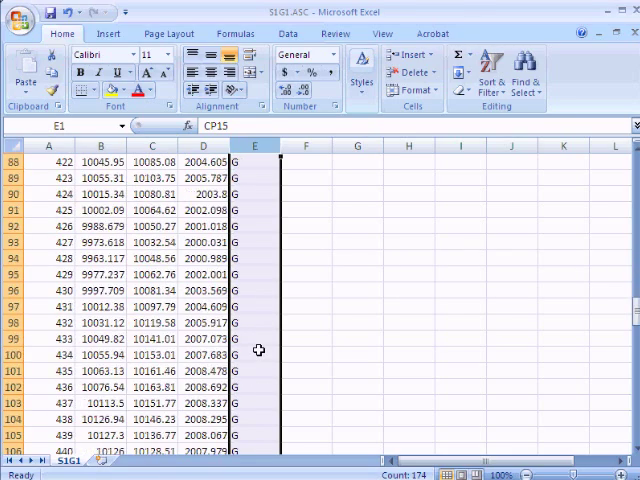
pyautogui.scroll(3)
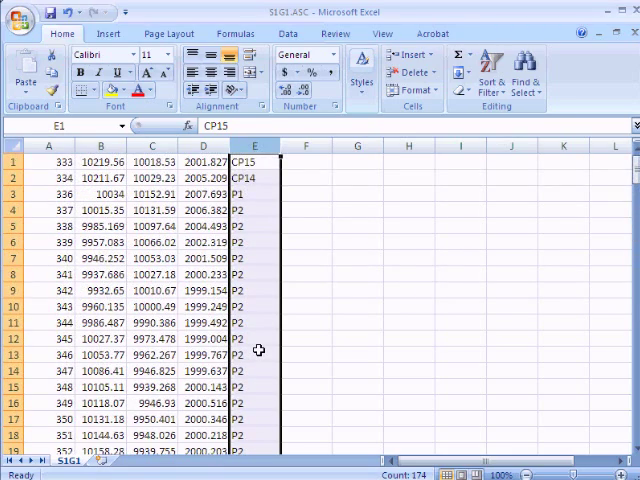
pyautogui.click(16, 12)
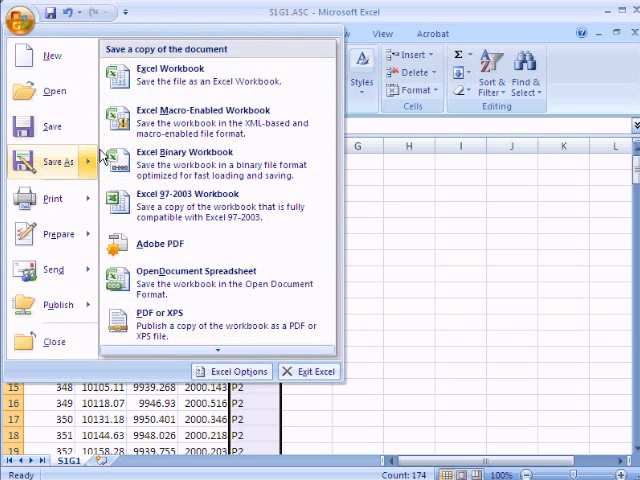
# Save the point data as the tab-delimited text file Mapping.txt
pyautogui.scroll(-3)
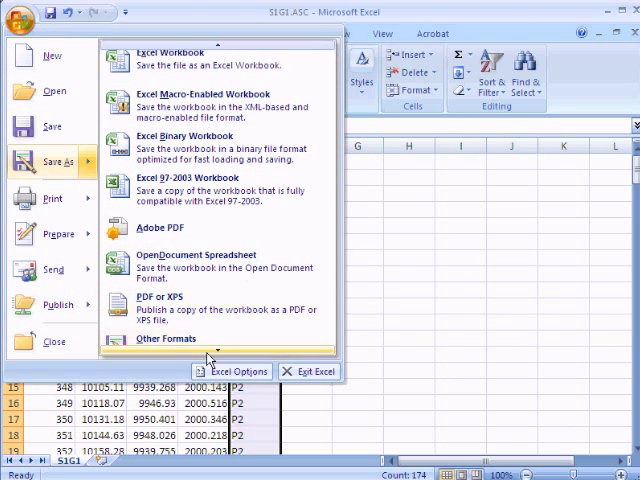
pyautogui.click(164, 340)
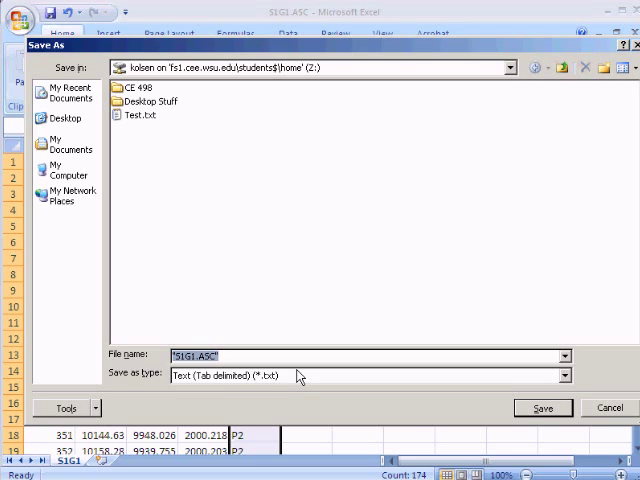
pyautogui.write('Mapping')
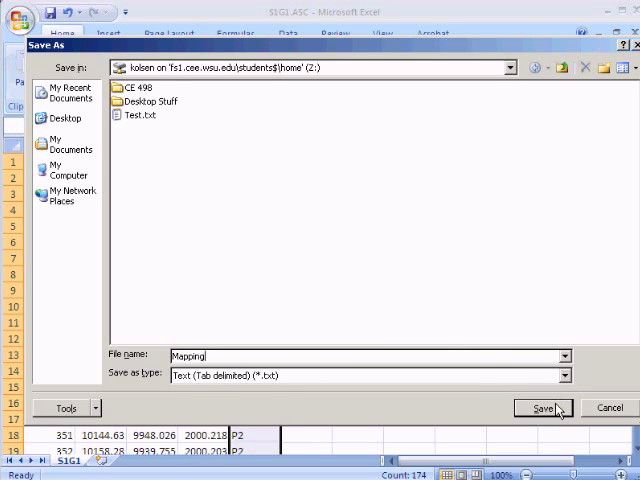
pyautogui.click(542, 408)
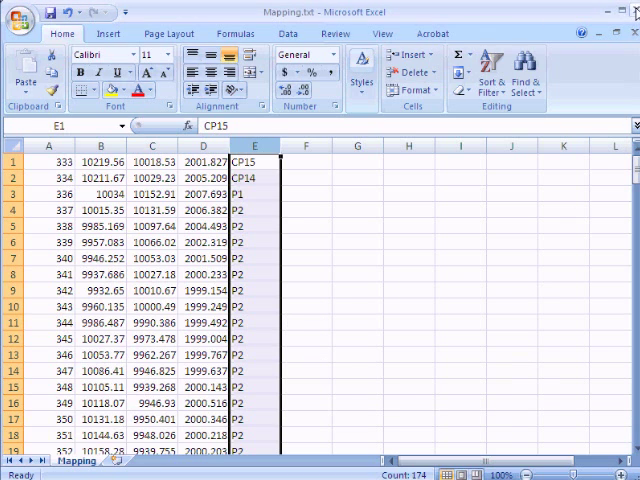
# Close Excel without saving further changes to the workbook
pyautogui.click(630, 12)
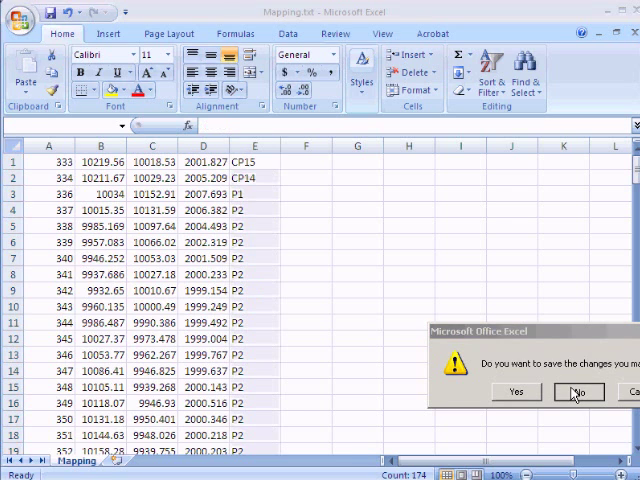
pyautogui.click(578, 392)
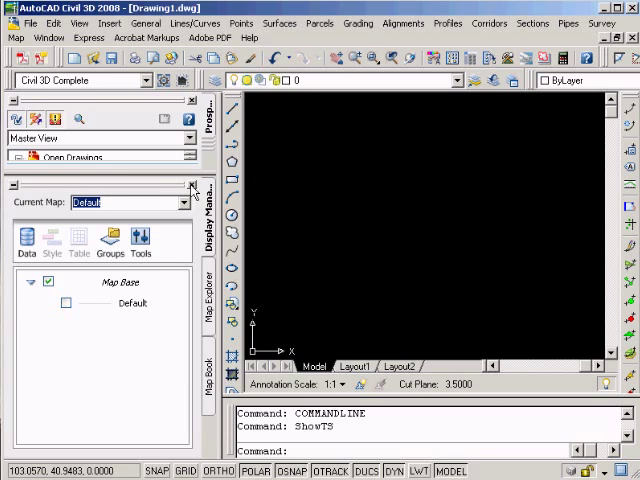
# Show Drawing1's Prospector tree and reach the Points collection's commands
pyautogui.click(204, 108)
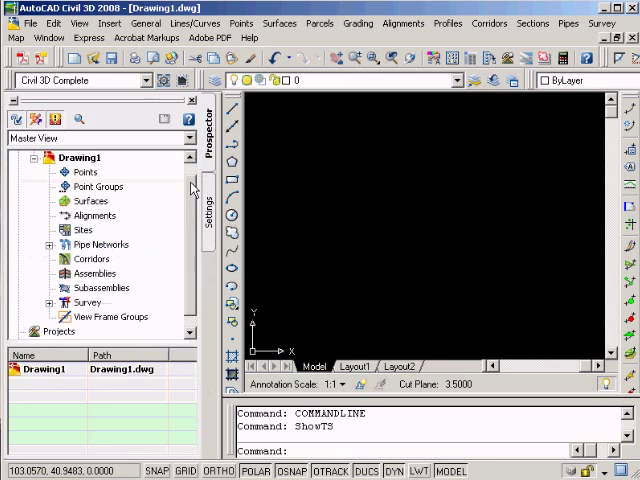
pyautogui.moveTo(208, 212)
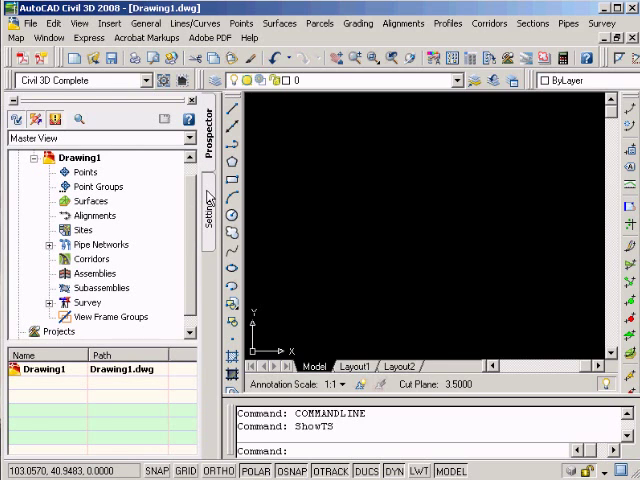
pyautogui.moveTo(150, 164)
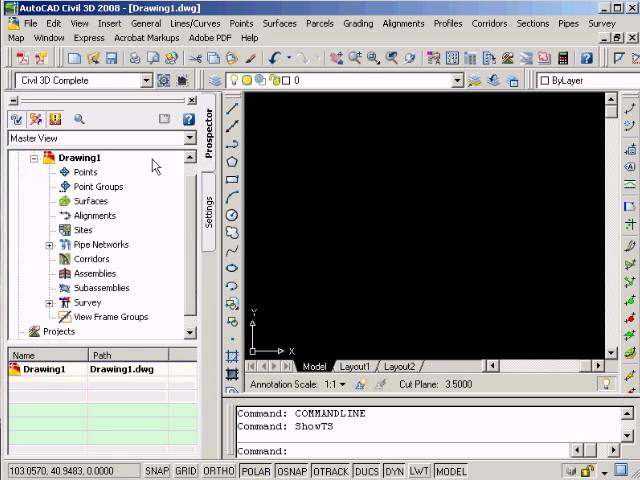
pyautogui.click(84, 172)
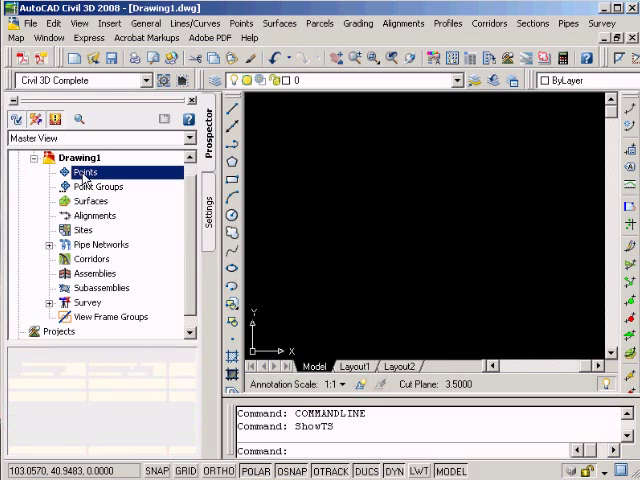
pyautogui.rightClick(84, 172)
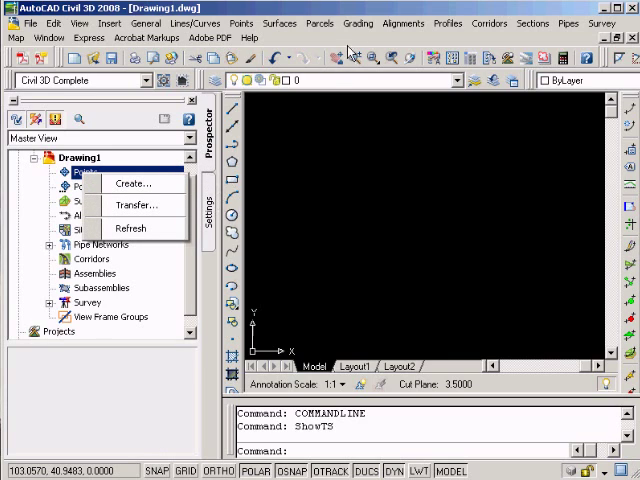
pyautogui.click(240, 24)
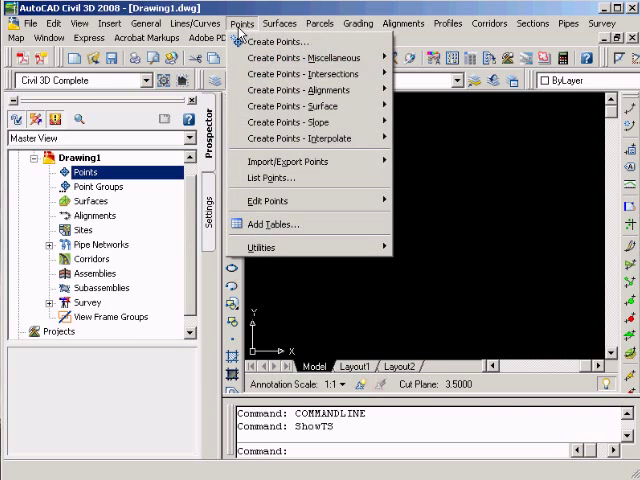
pyautogui.moveTo(288, 160)
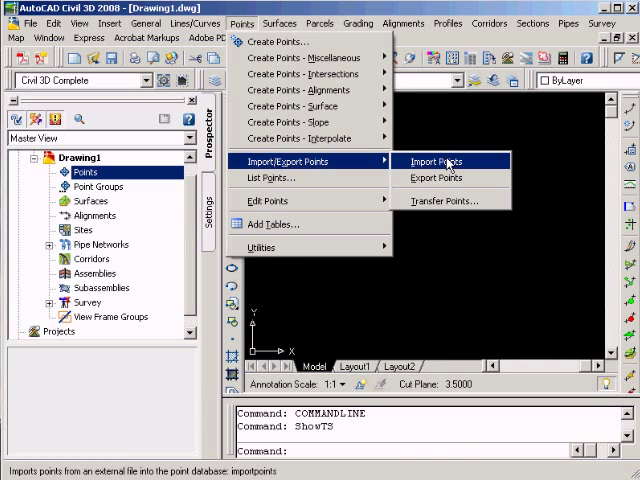
# Start Import Points with the PNEZD (space delimited) format and browse for a source file
pyautogui.click(428, 160)
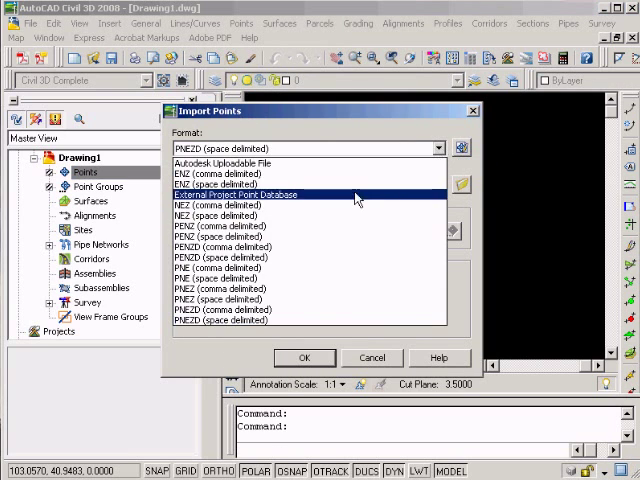
pyautogui.click(282, 320)
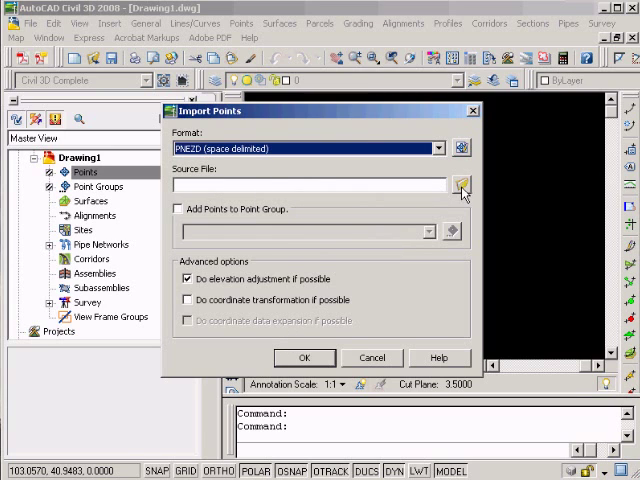
pyautogui.click(460, 184)
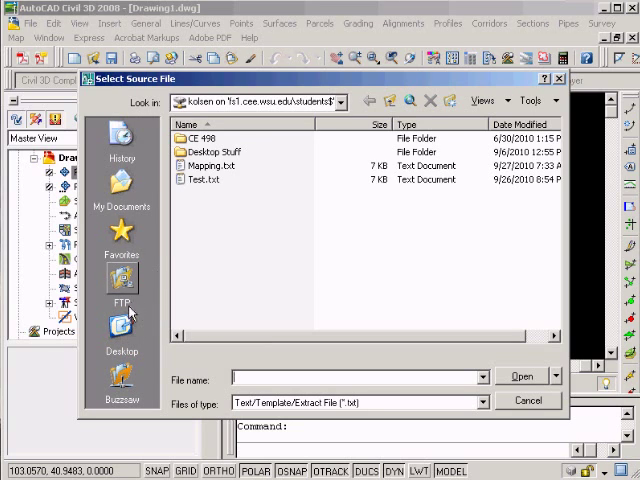
# Navigate to the Z: home drive to select Mapping.txt as the source
pyautogui.click(120, 336)
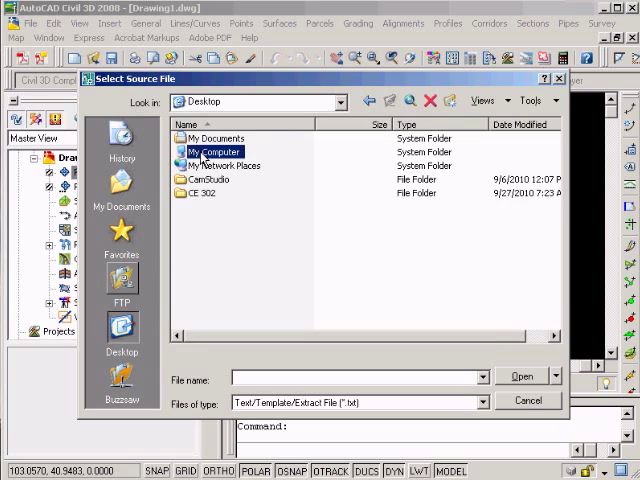
pyautogui.doubleClick(212, 152)
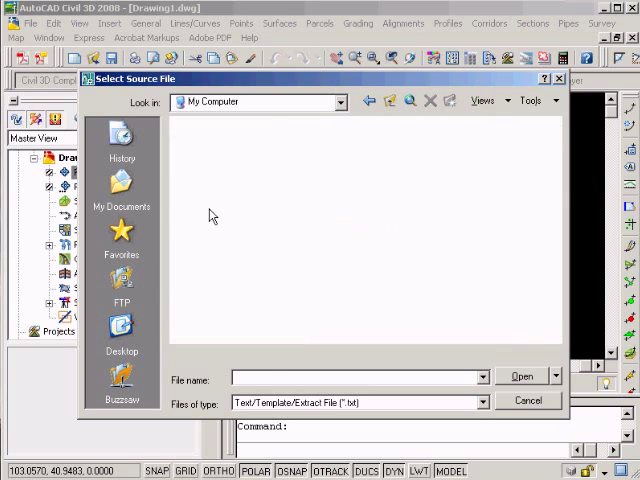
pyautogui.click(208, 164)
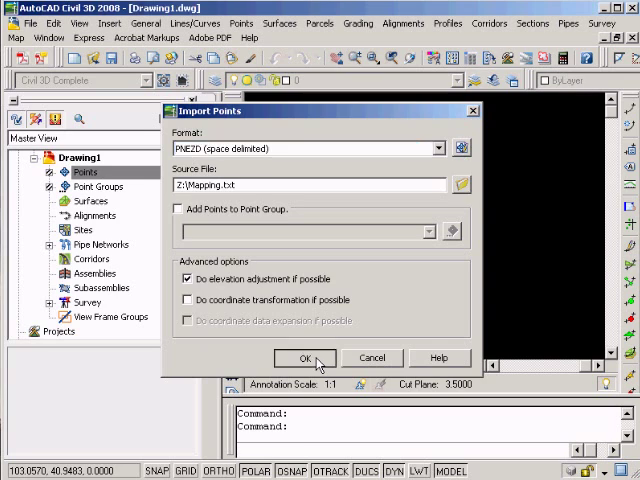
pyautogui.click(304, 356)
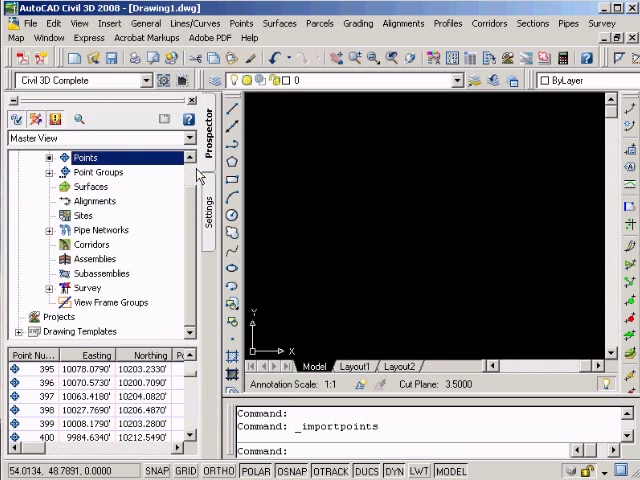
pyautogui.moveTo(400, 100)
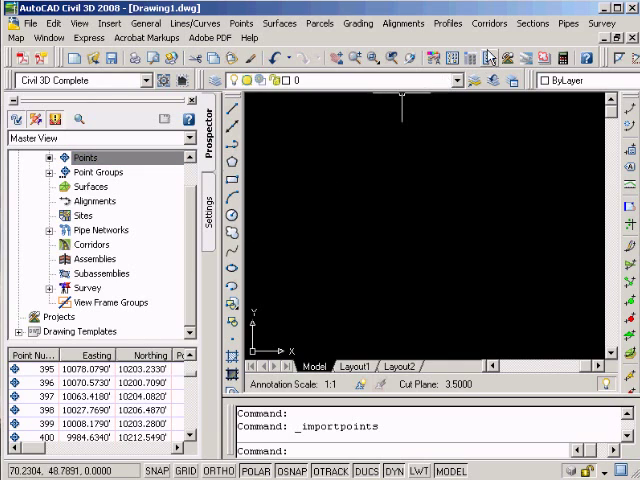
pyautogui.moveTo(364, 180)
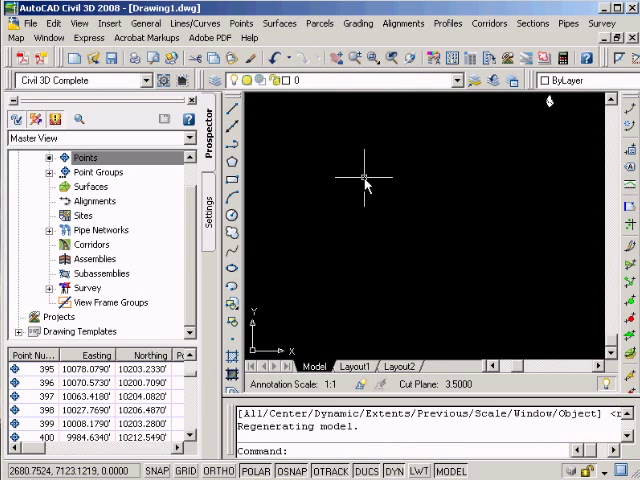
pyautogui.moveTo(512, 136)
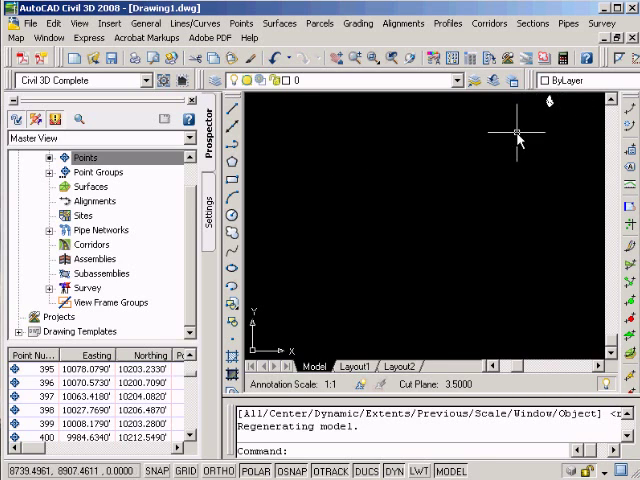
pyautogui.moveTo(424, 216)
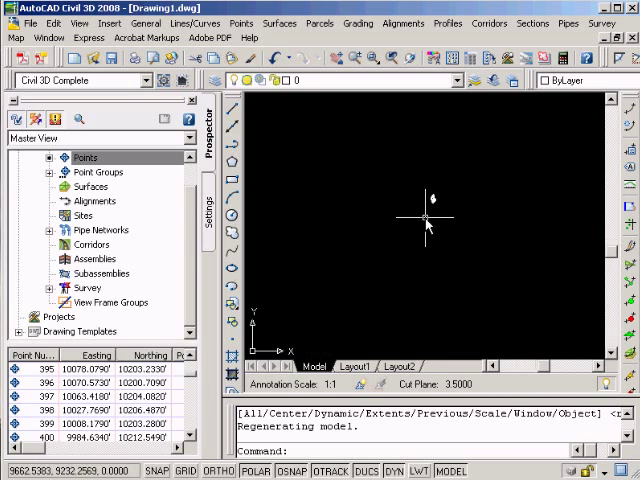